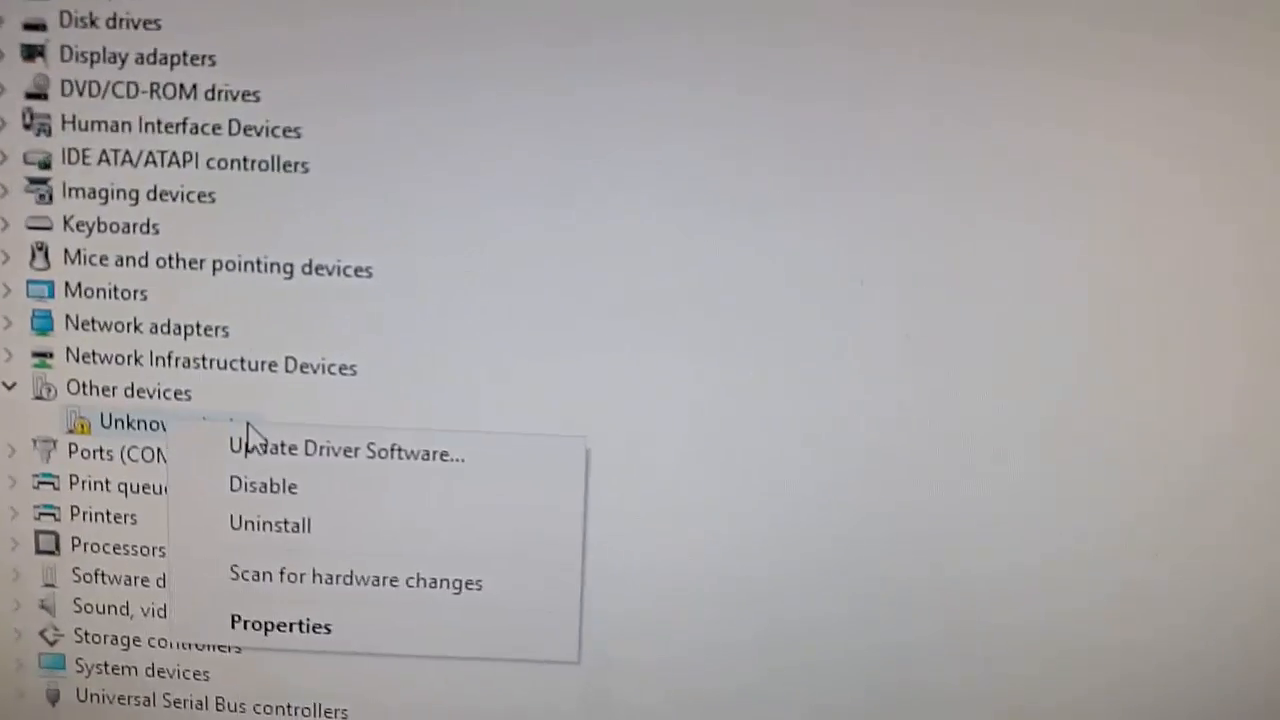
Begin a driver update for the Unknown device and choose to browse the computer for driver software
{"action": "left_click", "coordinate": [346, 452]}
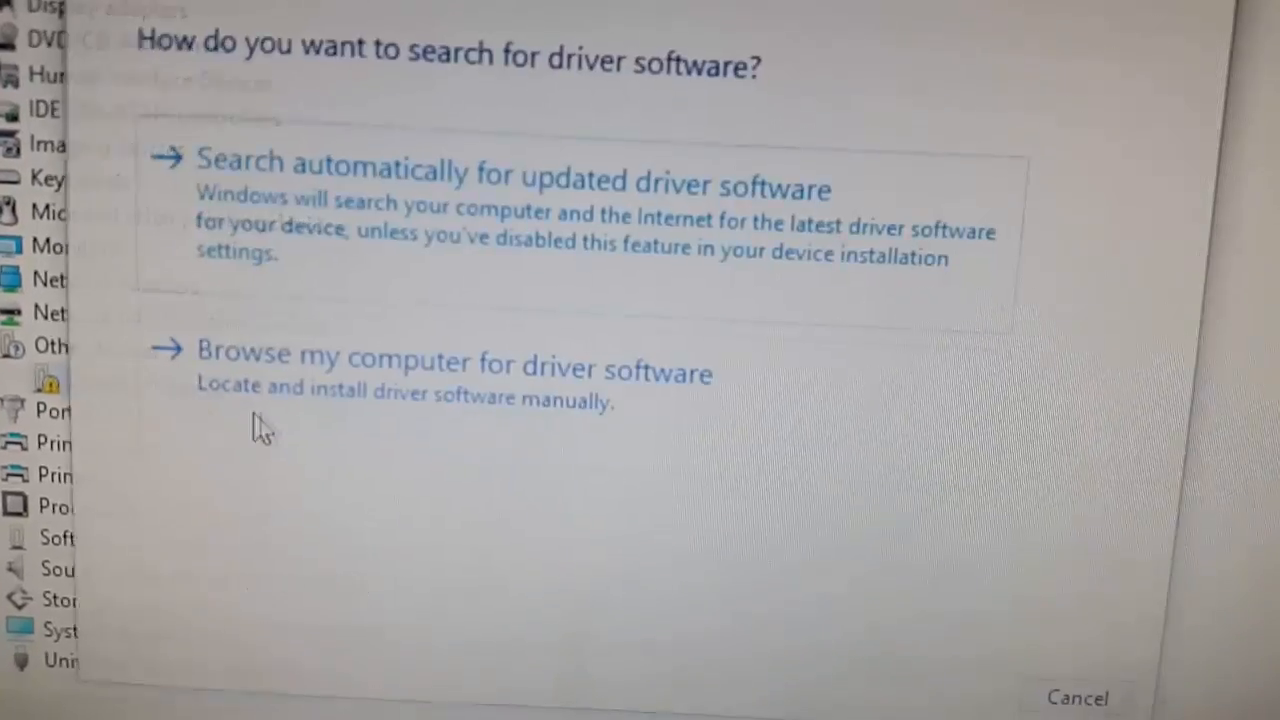
{"action": "left_click", "coordinate": [450, 360]}
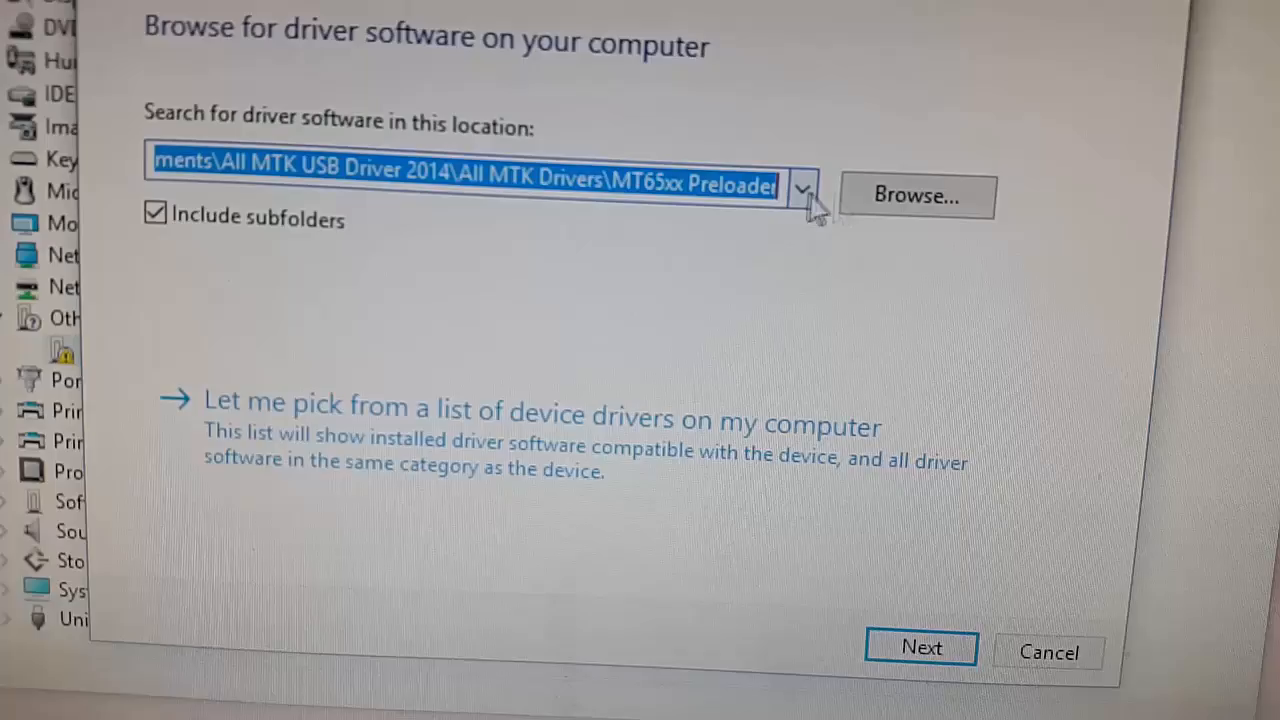
Choose All MTK Drivers > MT65xx Preloader as the driver search folder in the Browse picker
{"action": "left_click", "coordinate": [916, 195]}
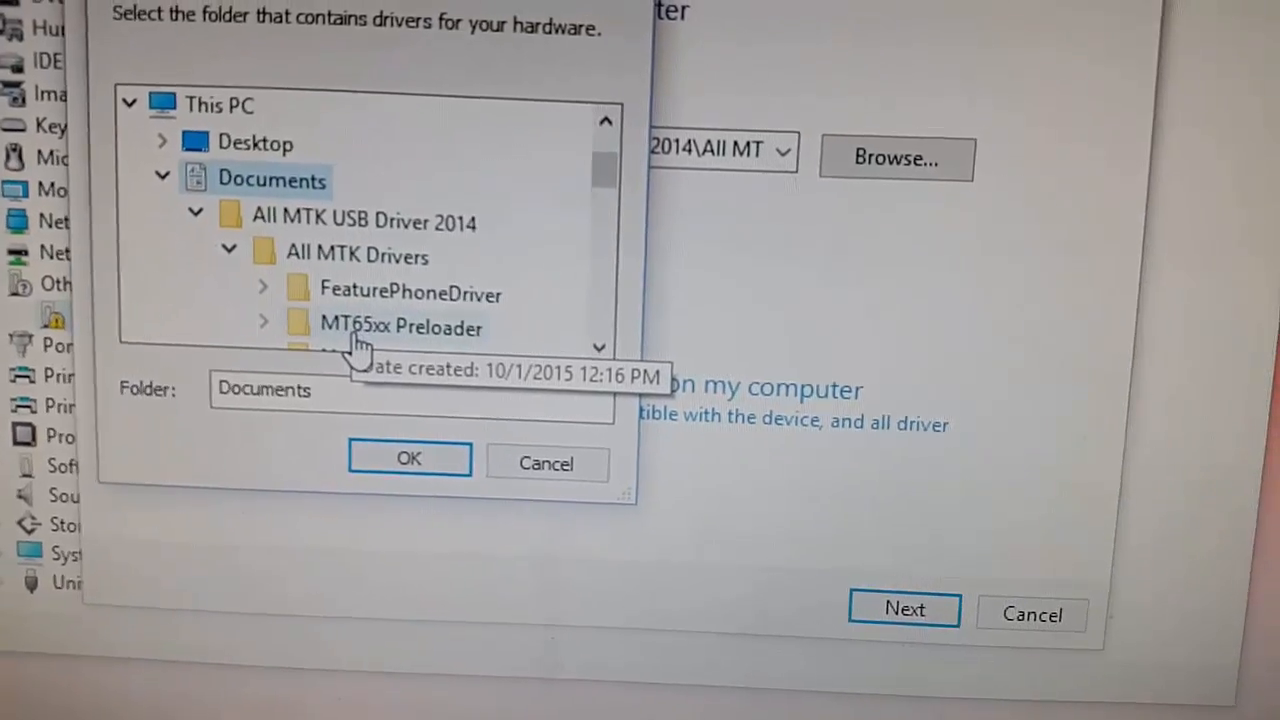
{"action": "left_click", "coordinate": [402, 327]}
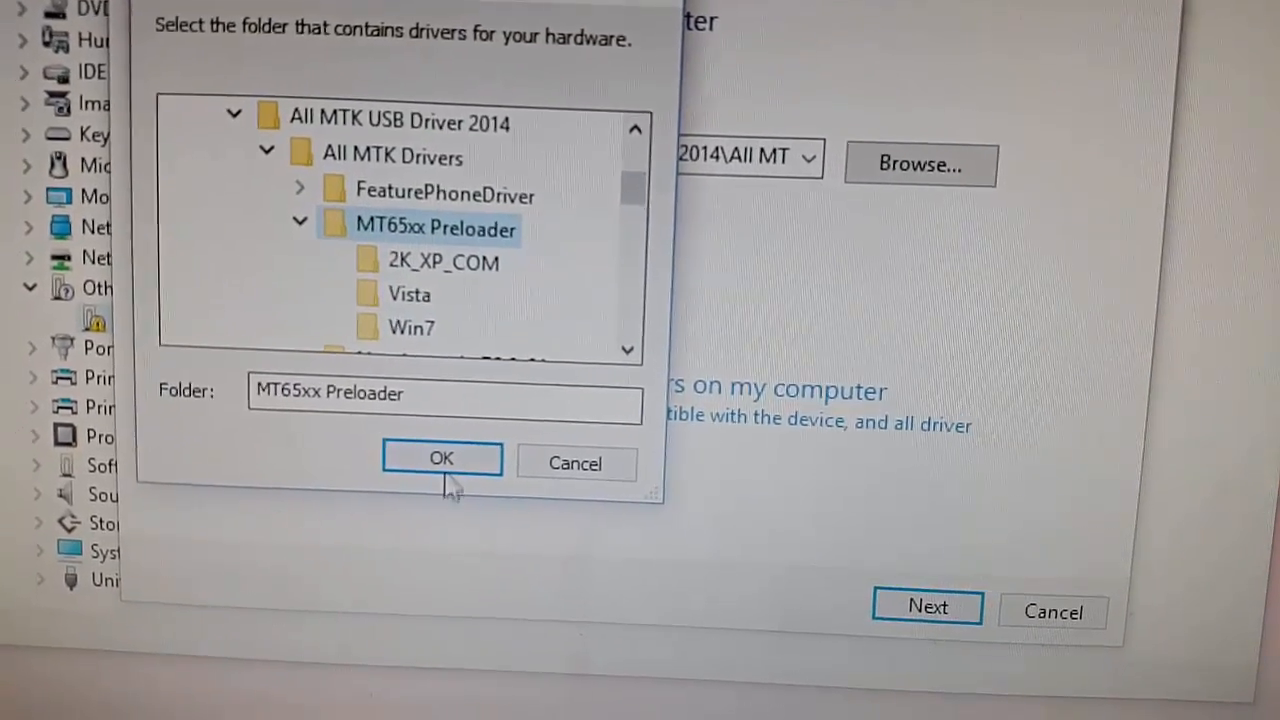
{"action": "left_click", "coordinate": [441, 458]}
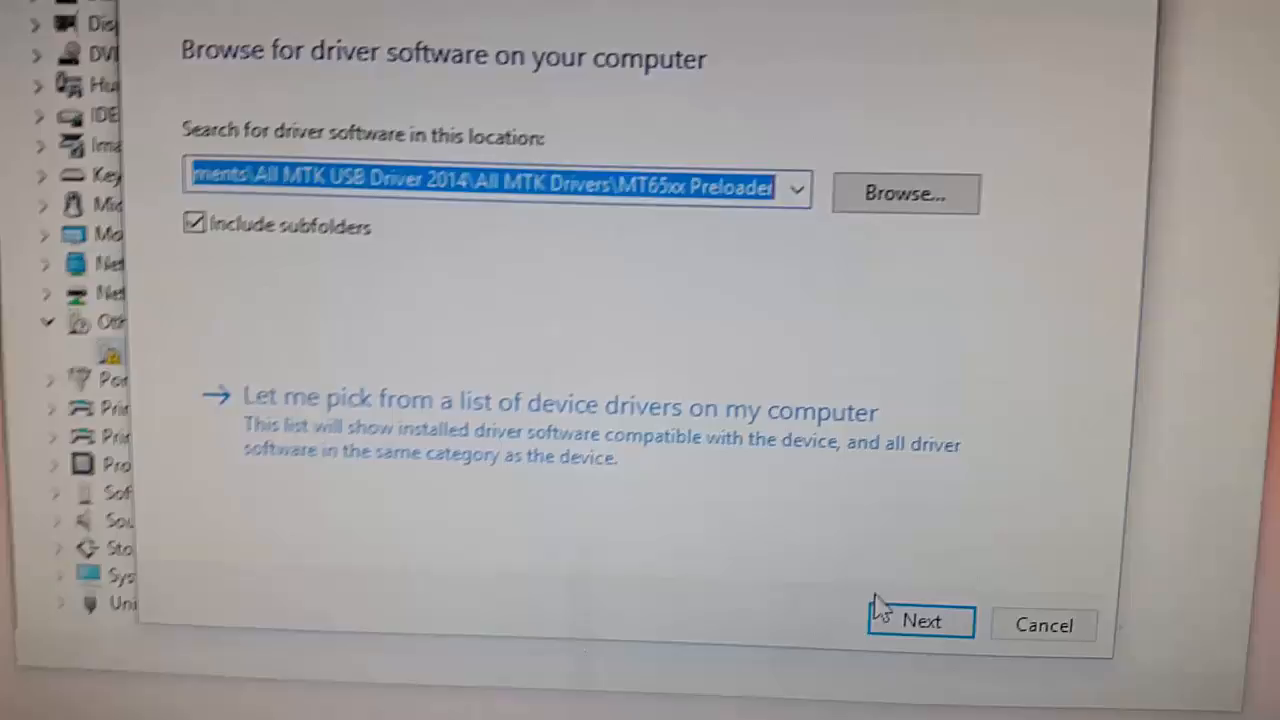
{"action": "left_click", "coordinate": [918, 620]}
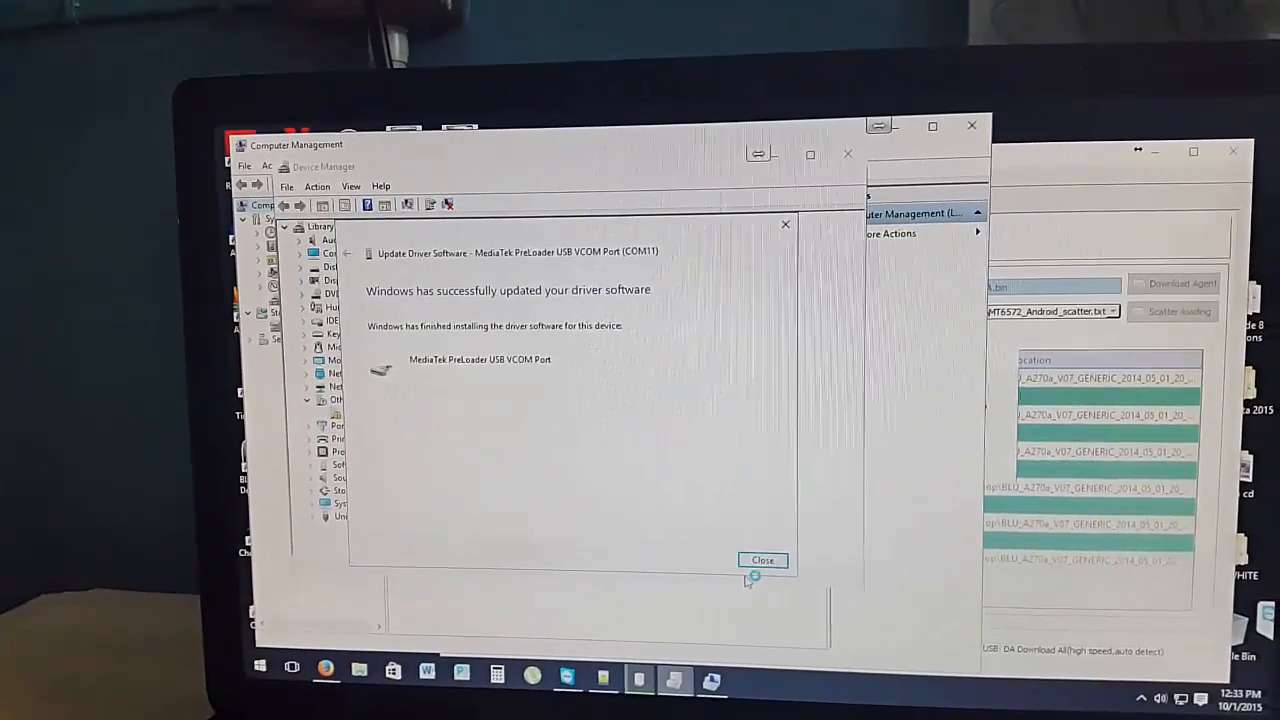
Dismiss the MediaTek PreLoader USB VCOM Port installation success dialog
{"action": "left_click", "coordinate": [762, 560]}
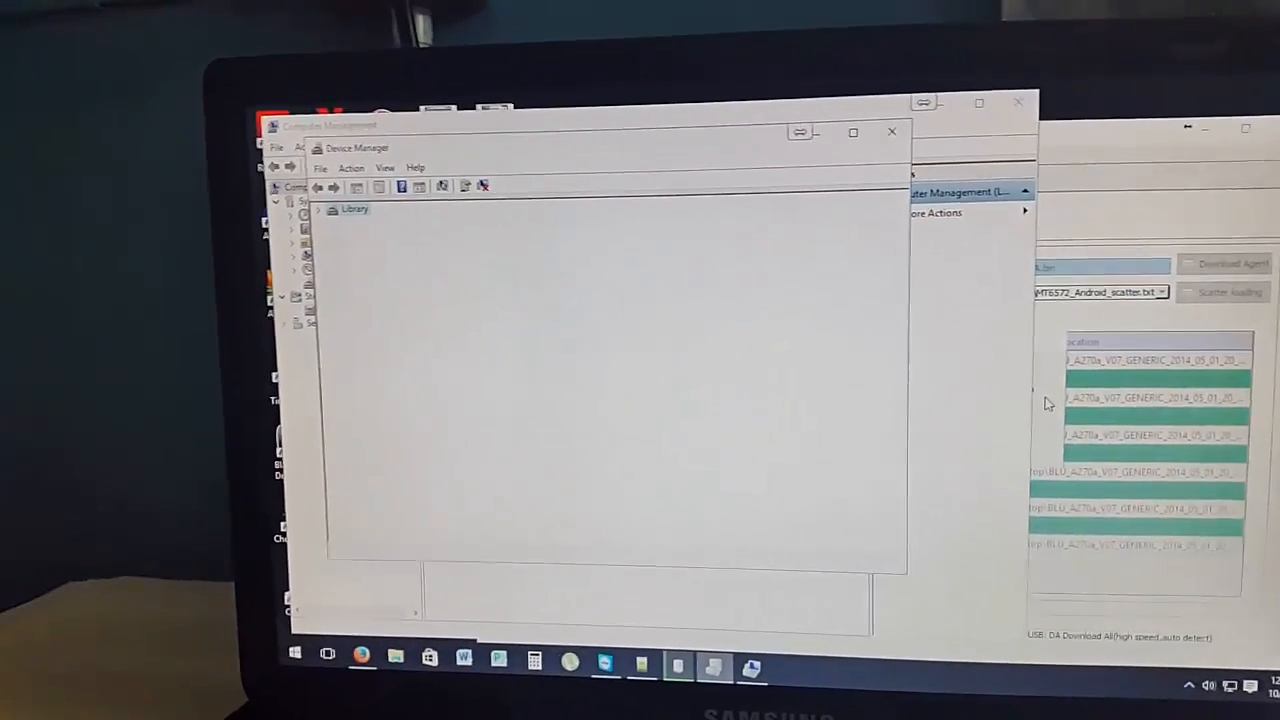